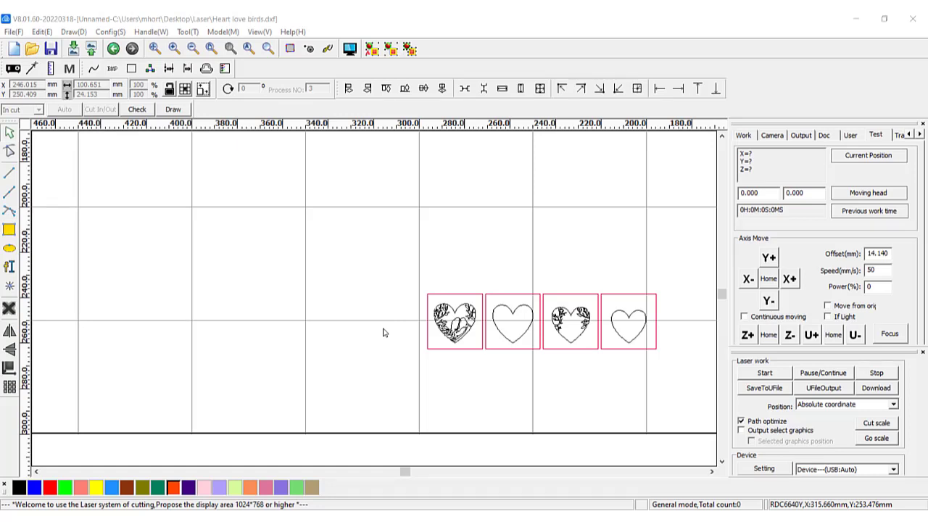
mouse_move(476, 290)
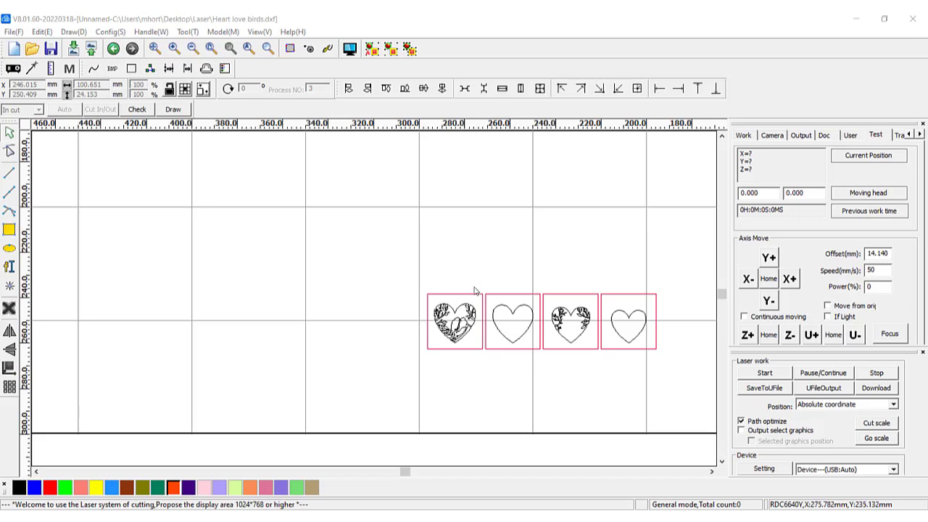
Step: Show the red cut layer settings: 15 mm/s speed, 70% min and max power
click(455, 322)
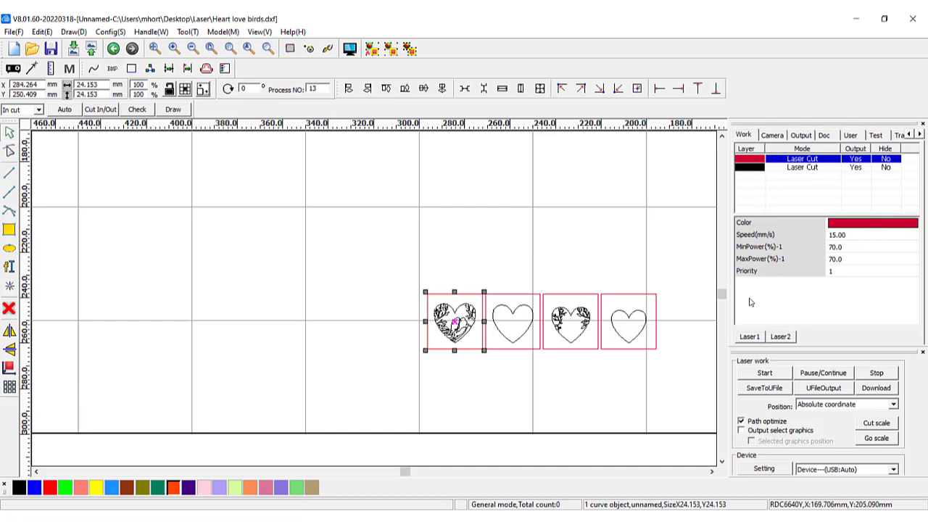
mouse_move(545, 238)
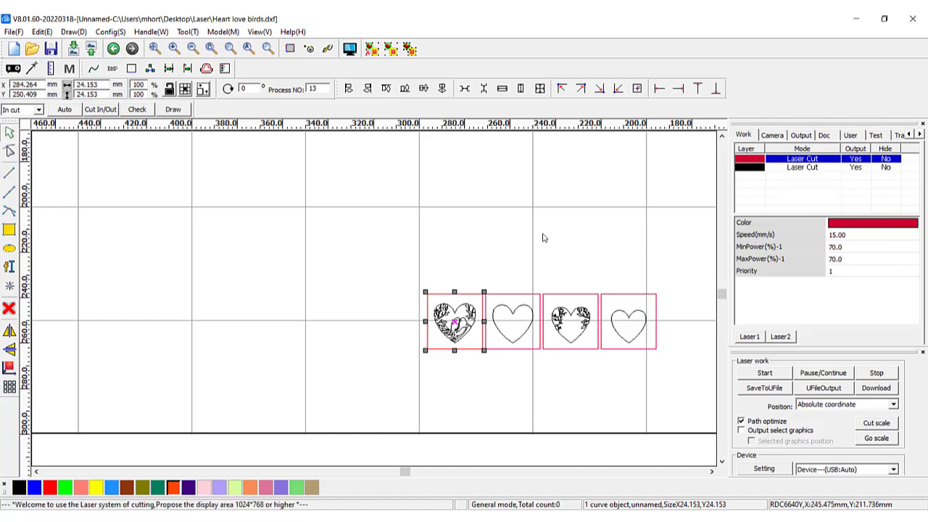
mouse_move(348, 212)
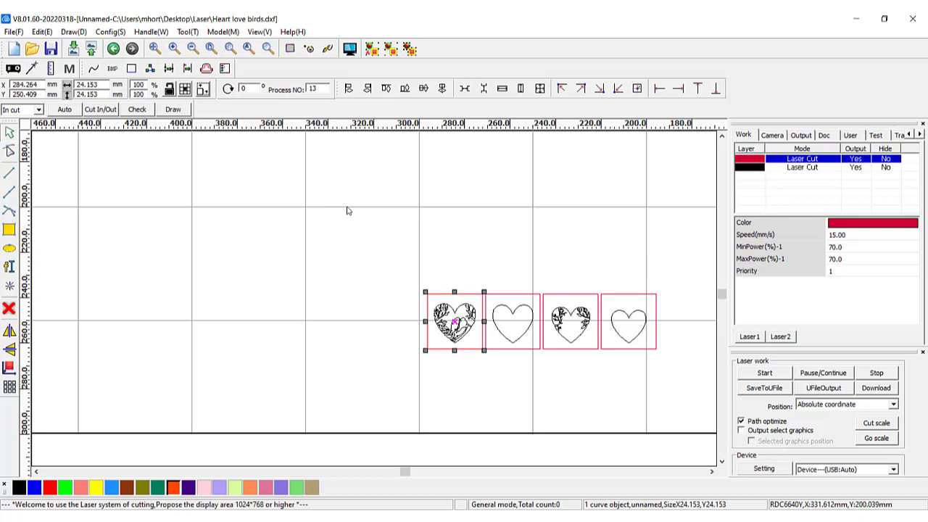
mouse_move(329, 219)
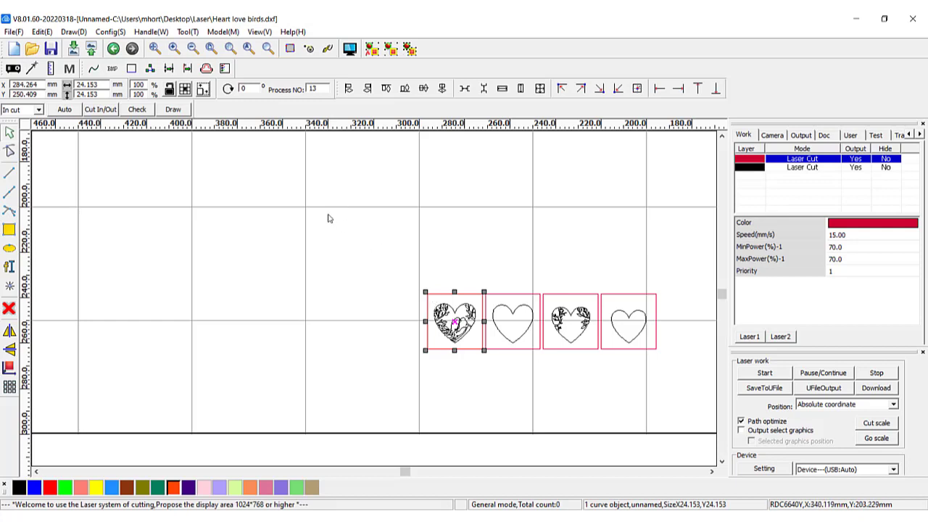
mouse_move(328, 217)
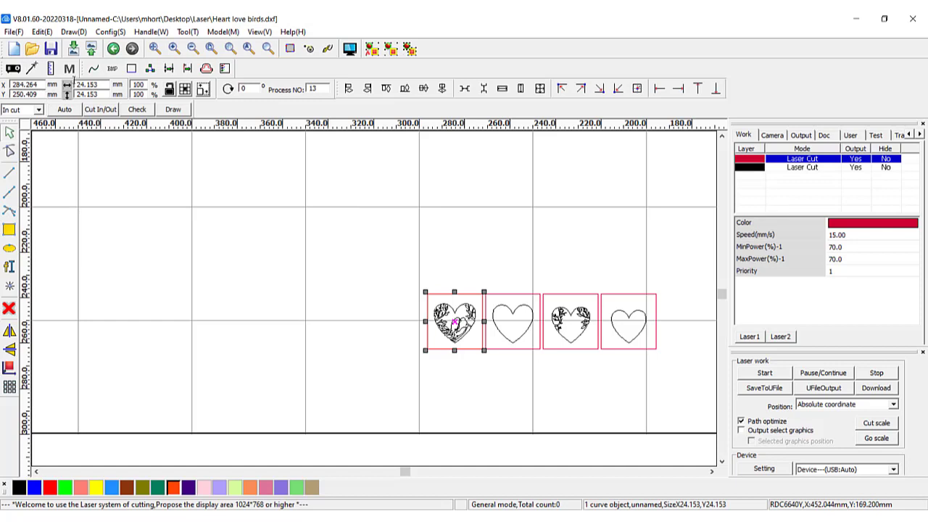
mouse_move(354, 183)
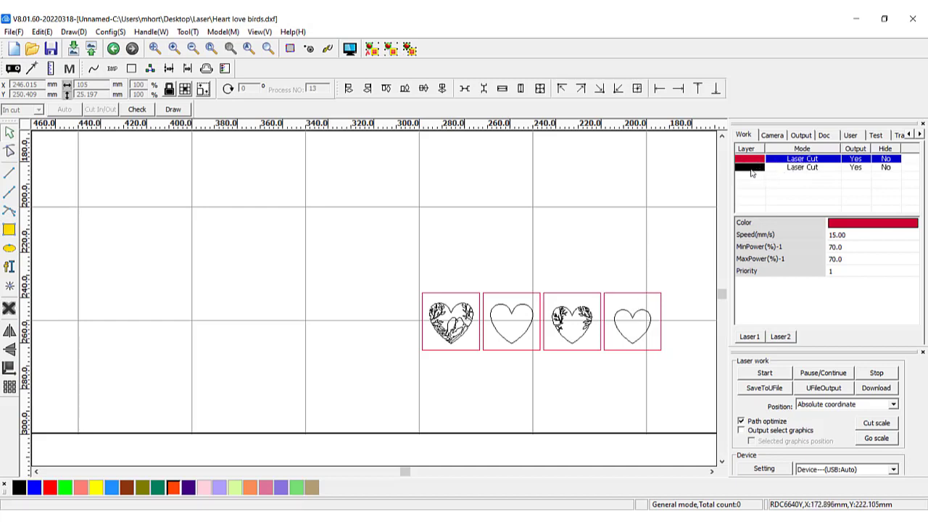
mouse_move(575, 331)
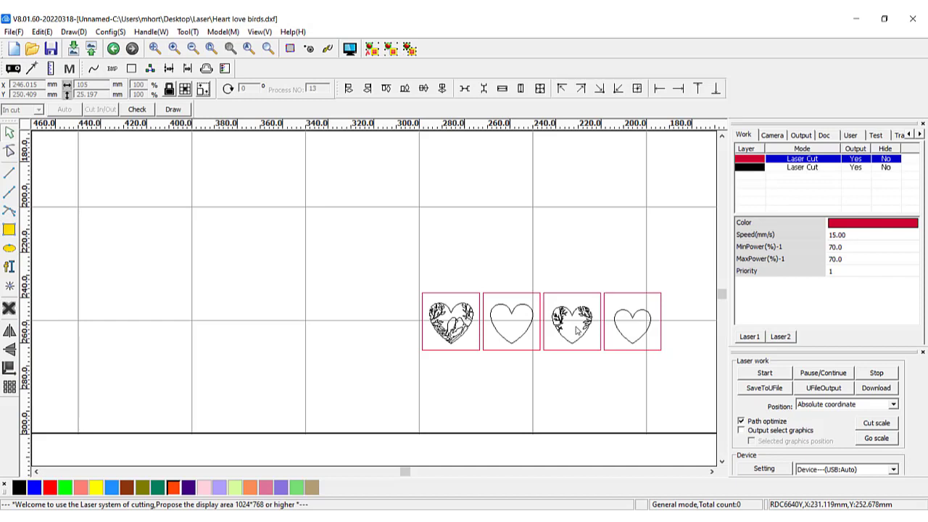
mouse_move(800, 167)
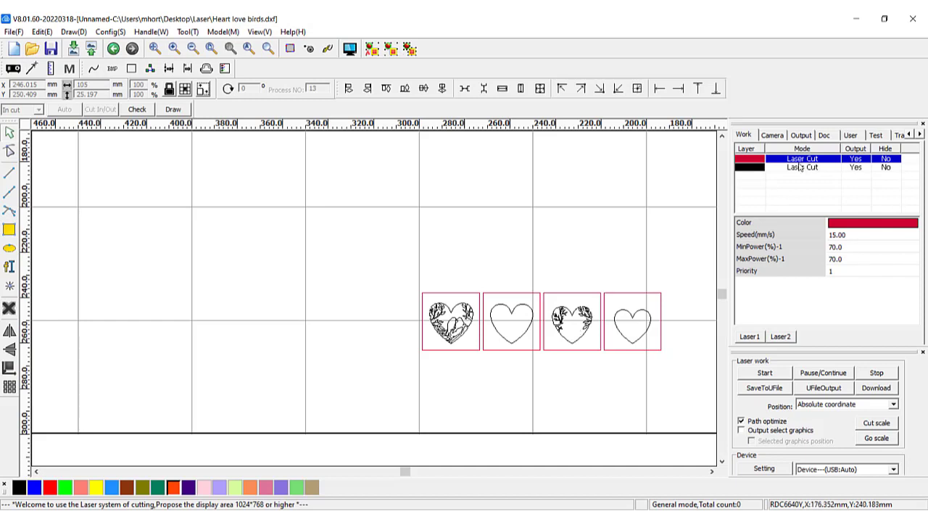
mouse_move(638, 293)
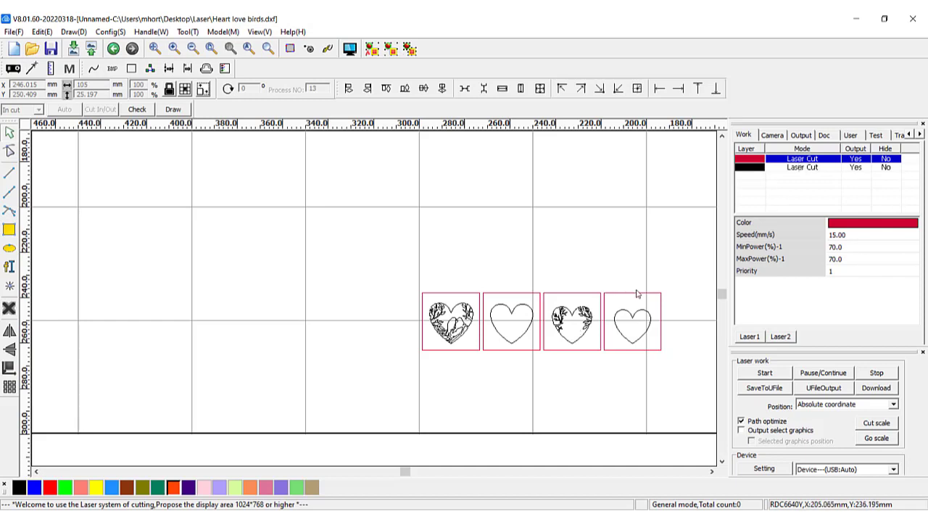
mouse_move(464, 319)
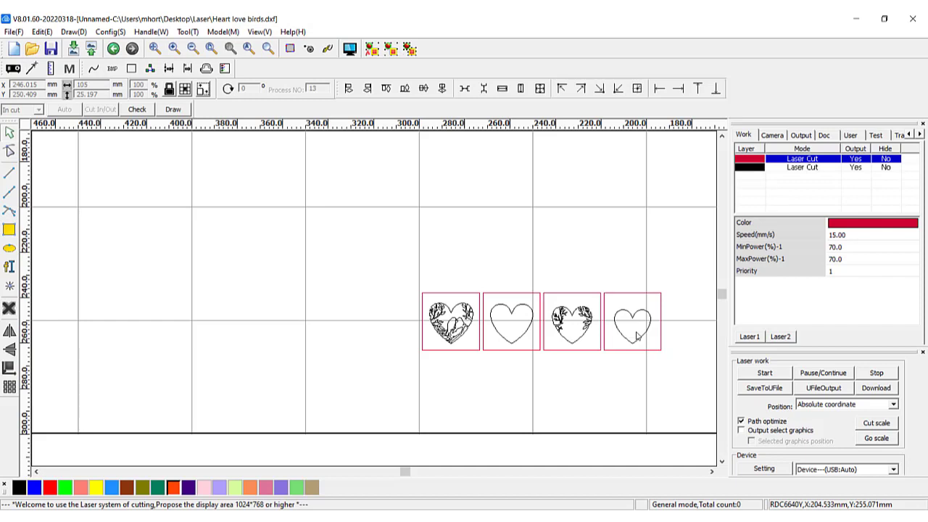
click(803, 167)
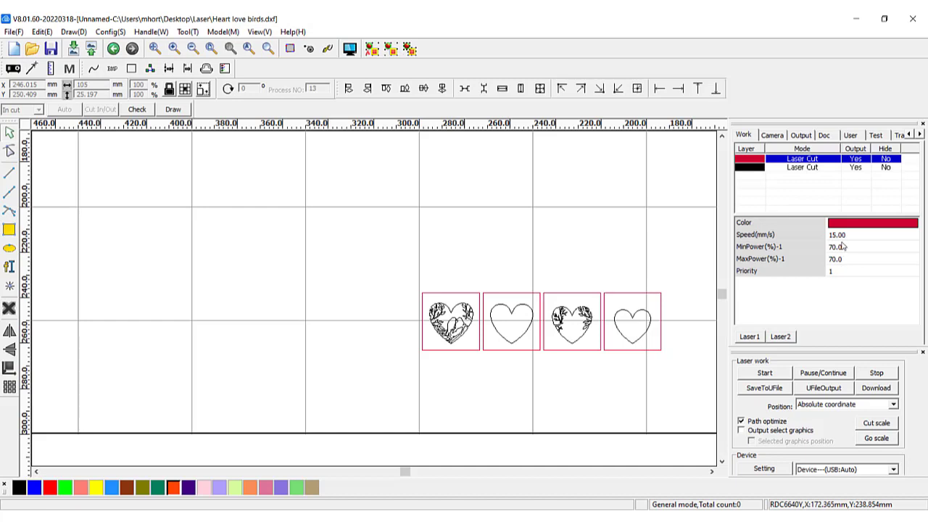
mouse_move(838, 261)
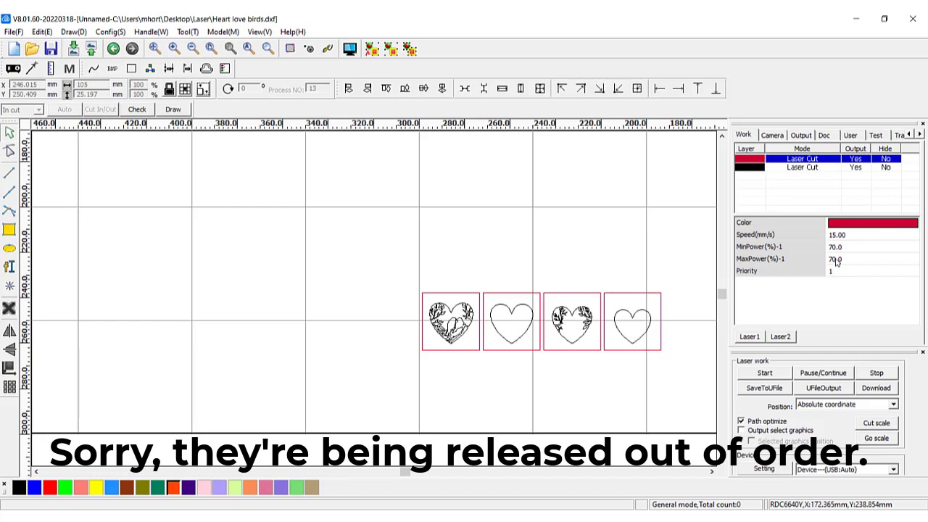
mouse_move(639, 347)
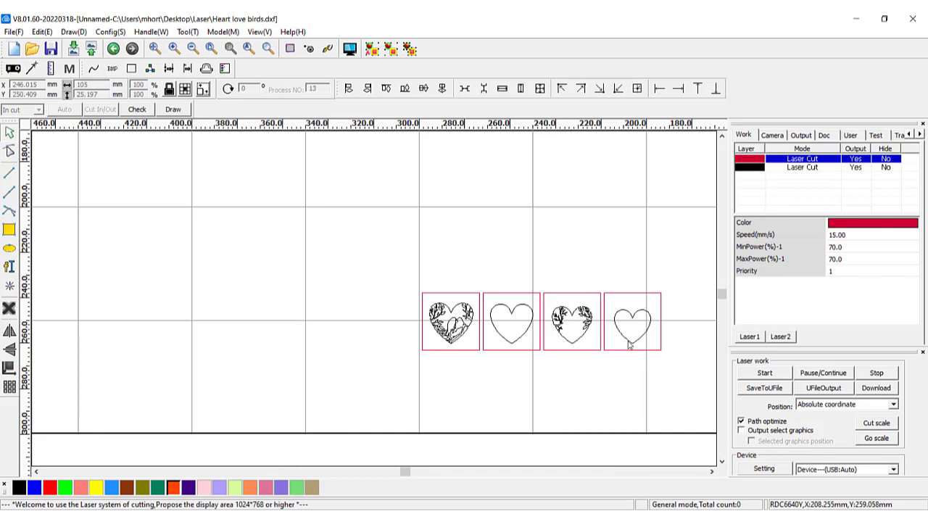
Step: Show the black score layer at 200 mm/s, 17–20% power, then the laser axis controls
click(803, 167)
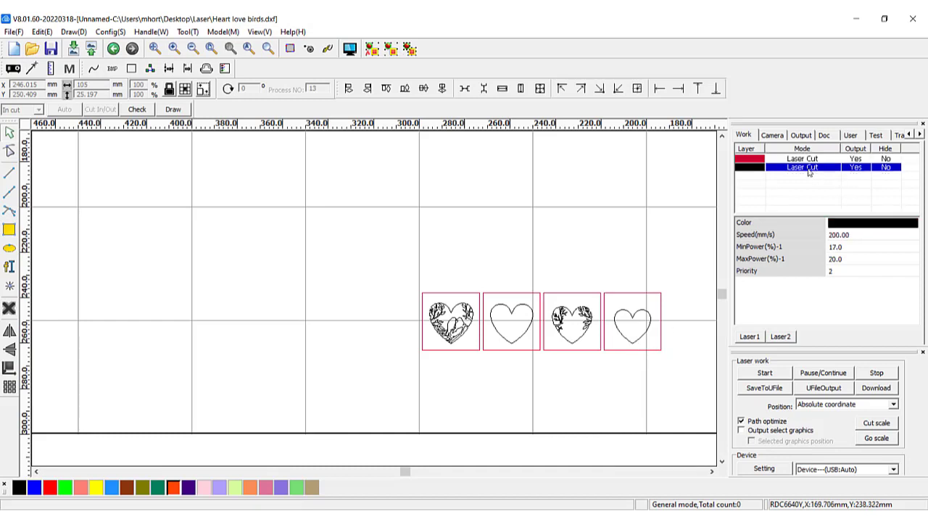
mouse_move(835, 253)
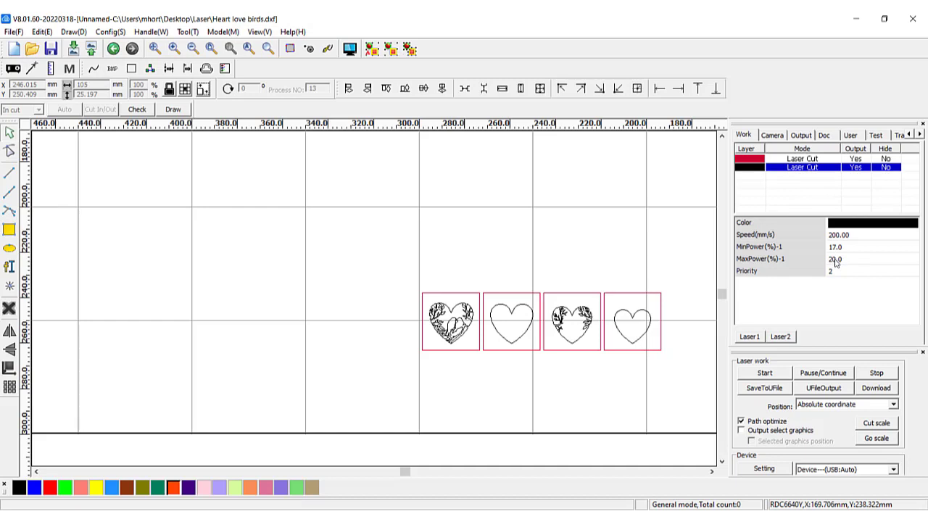
mouse_move(844, 252)
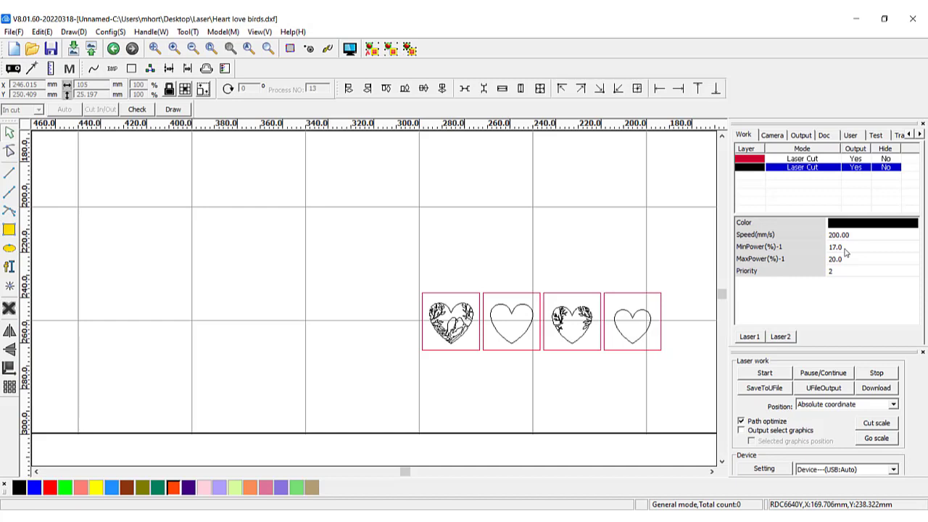
mouse_move(868, 250)
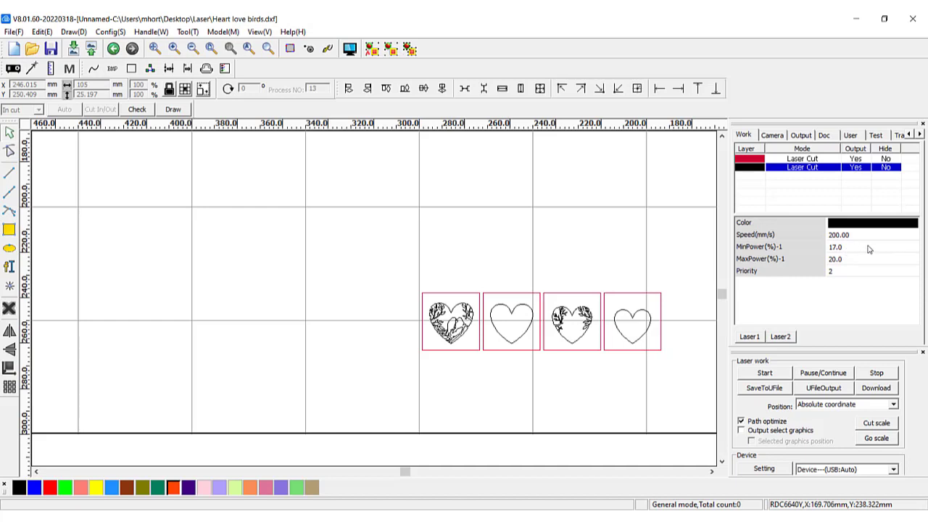
mouse_move(854, 234)
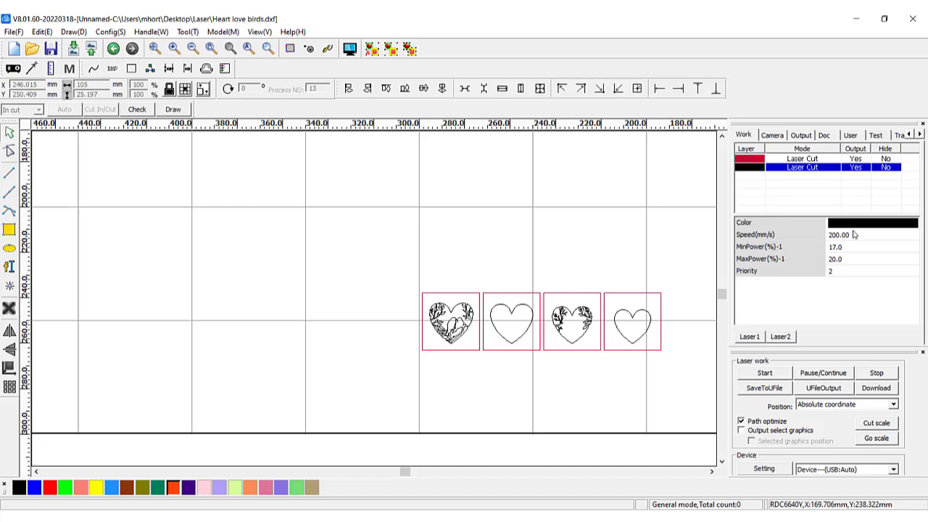
mouse_move(803, 238)
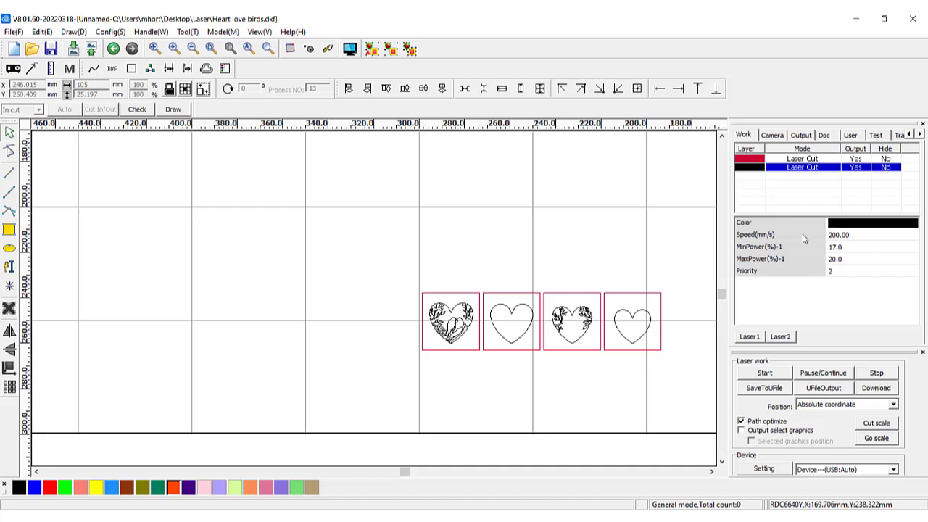
mouse_move(644, 385)
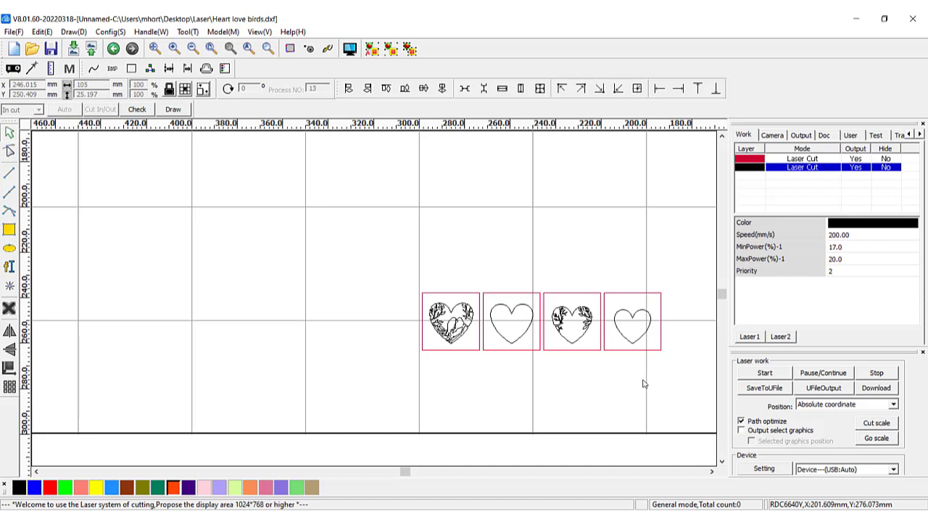
click(875, 135)
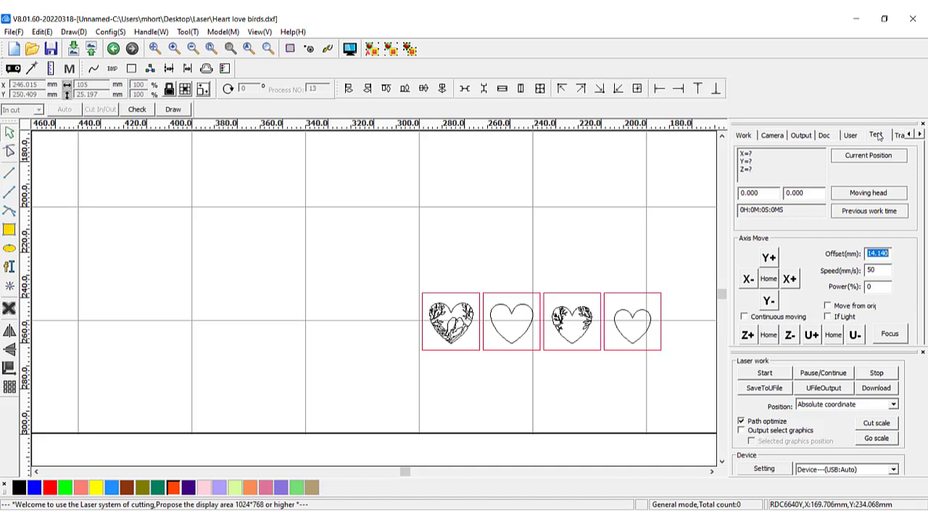
mouse_move(859, 242)
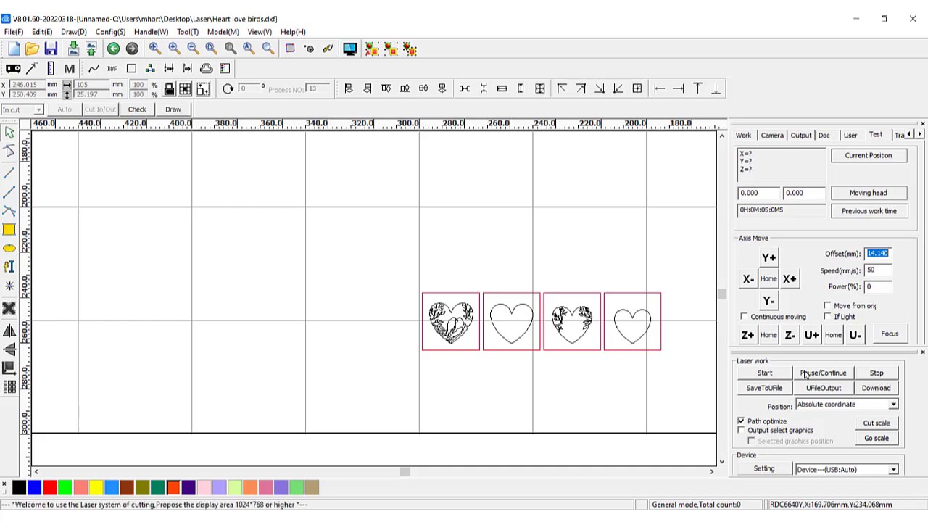
mouse_move(790, 341)
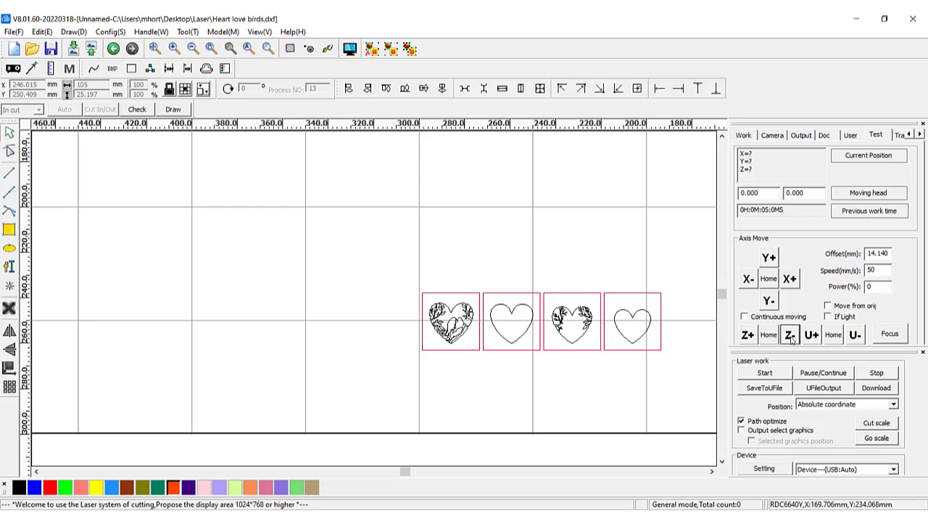
mouse_move(794, 368)
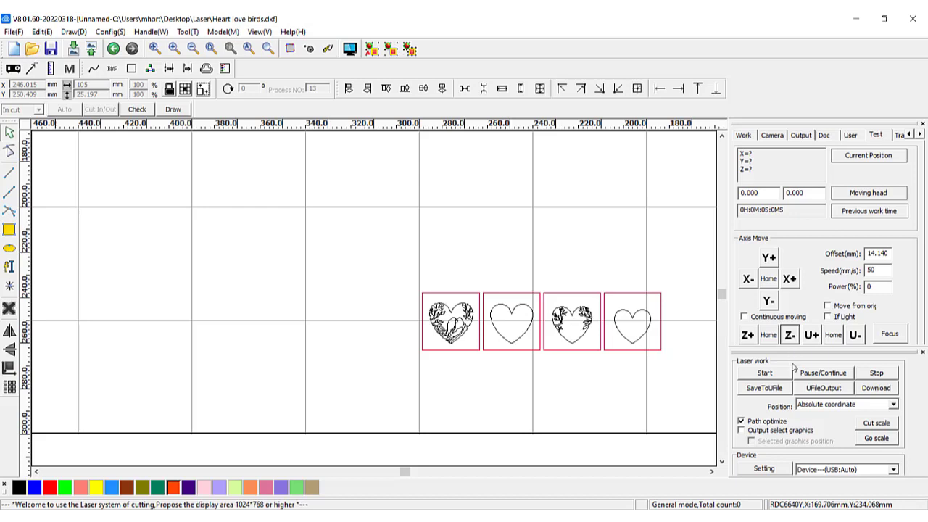
mouse_move(774, 377)
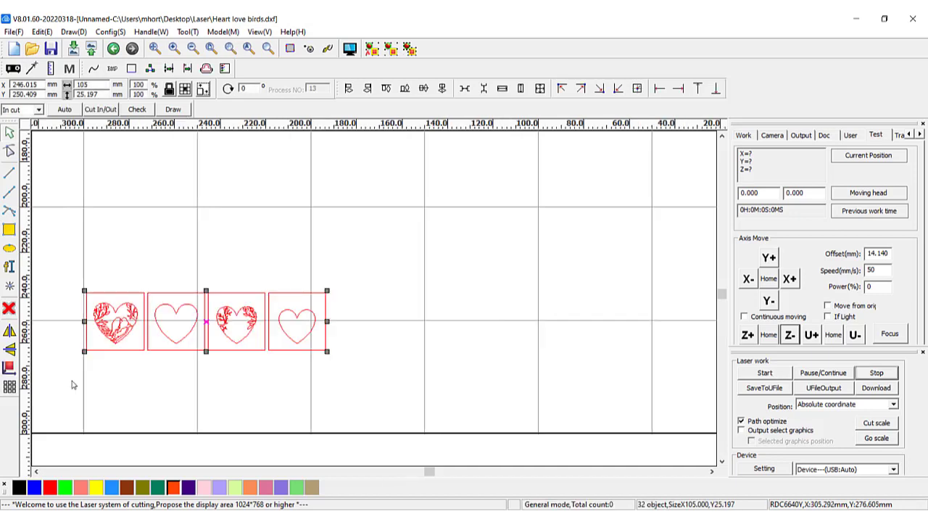
mouse_move(183, 299)
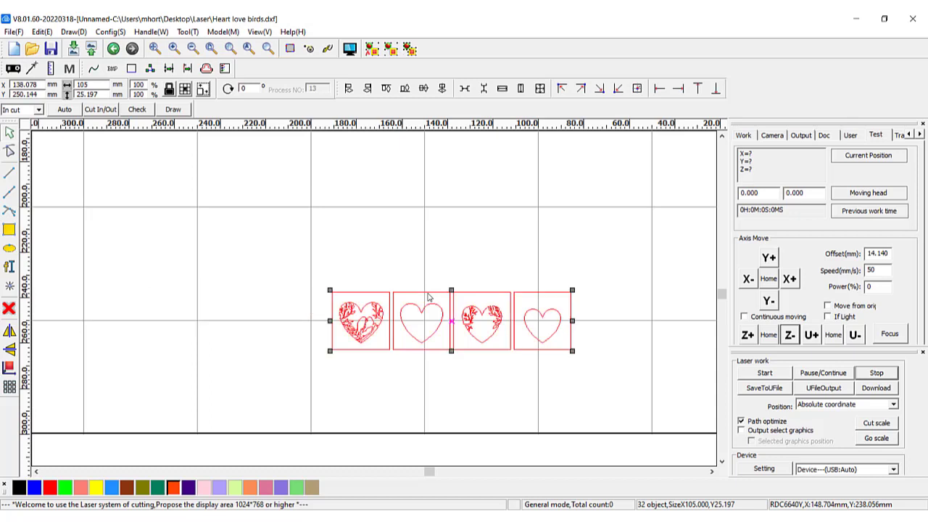
mouse_move(746, 392)
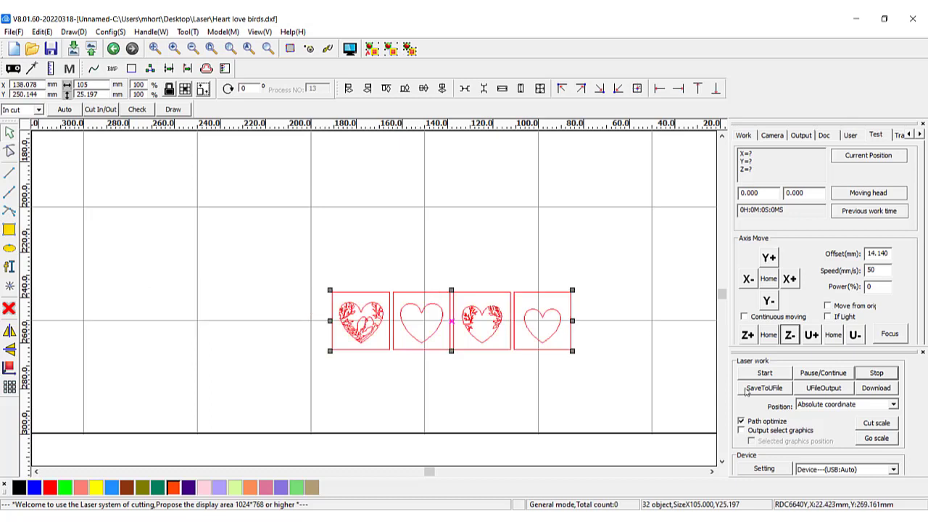